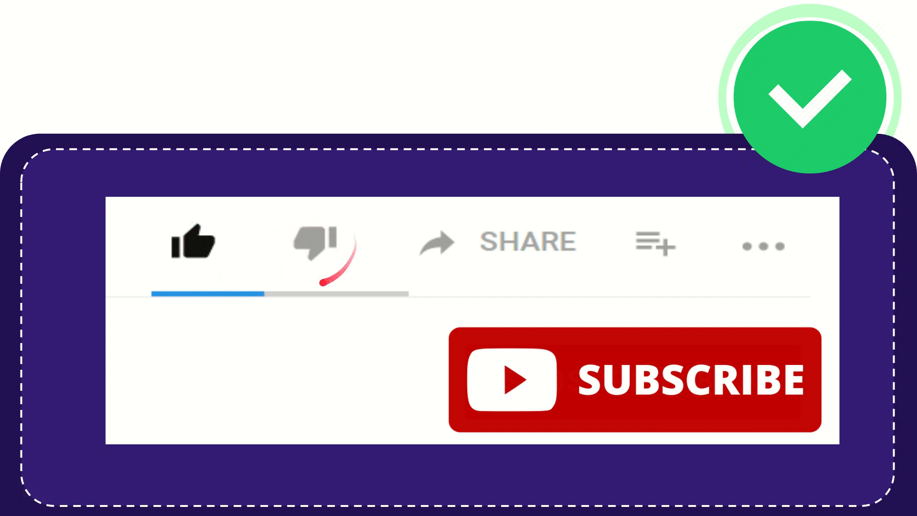
{"action": "left_click", "coordinate": [319, 242]}
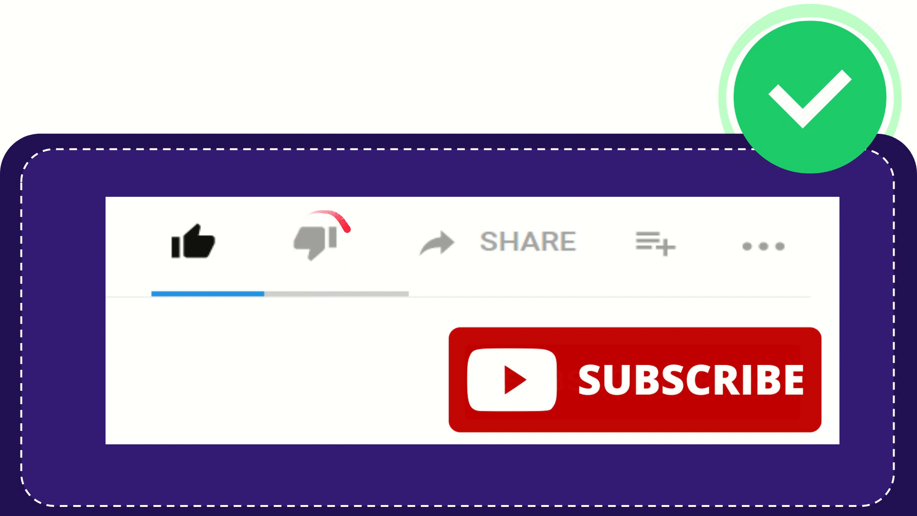